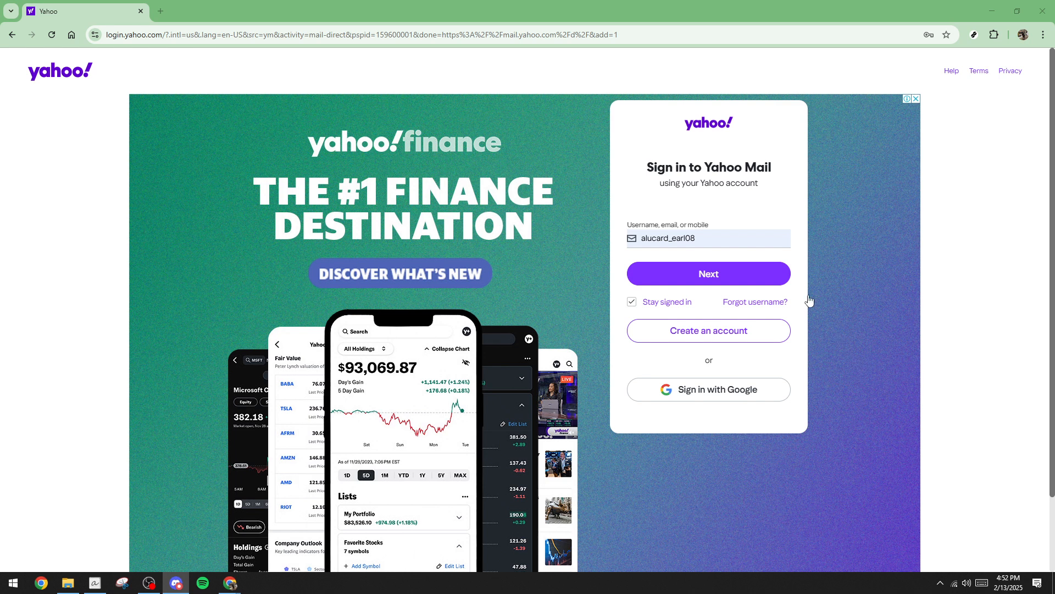
mouse_move(694, 204)
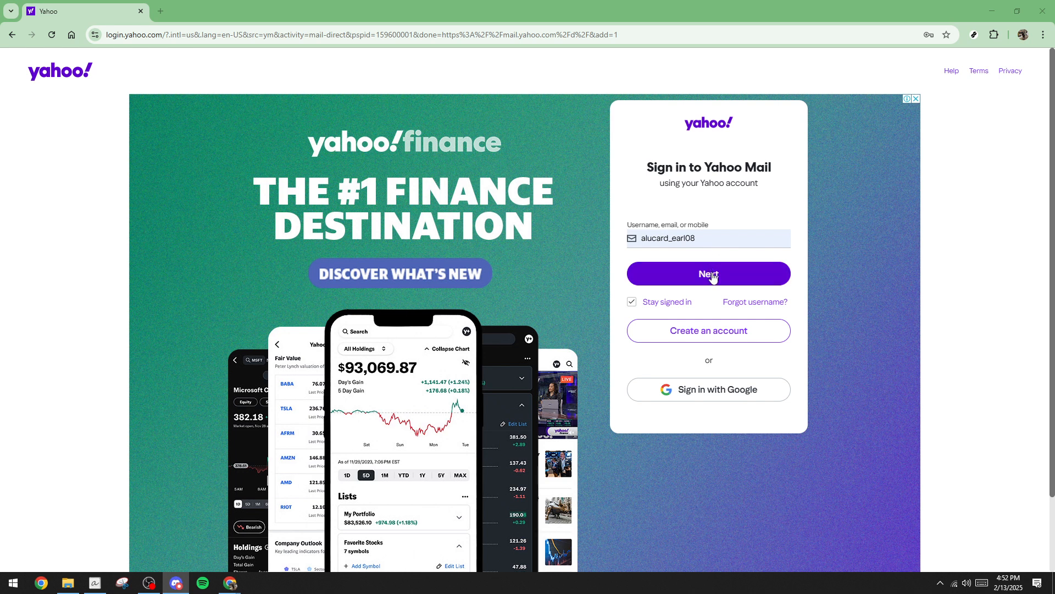
Sign in to Yahoo Mail by submitting the account username and password.
left_click(708, 273)
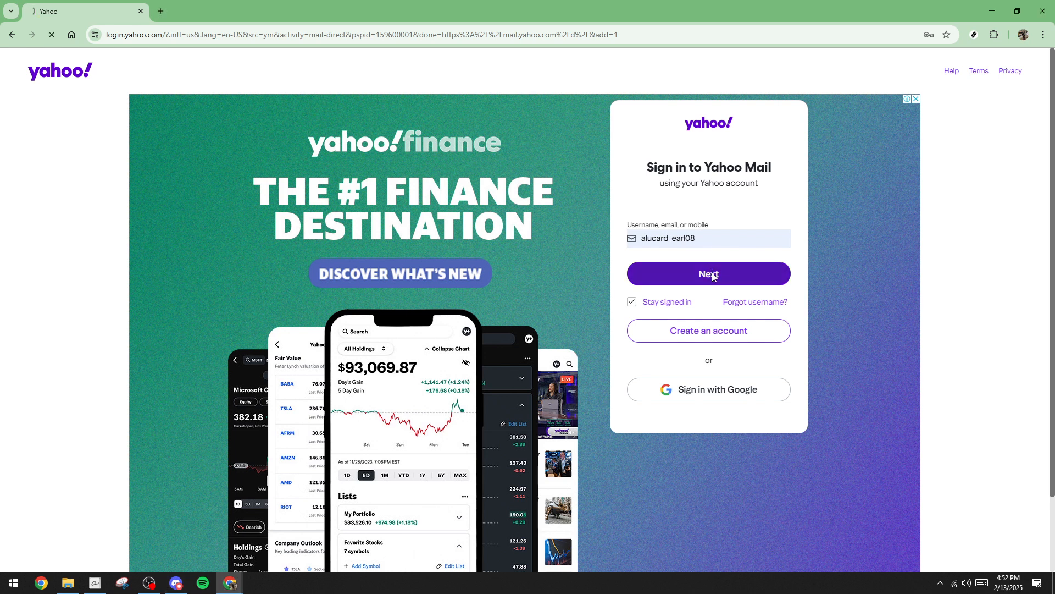
left_click(708, 273)
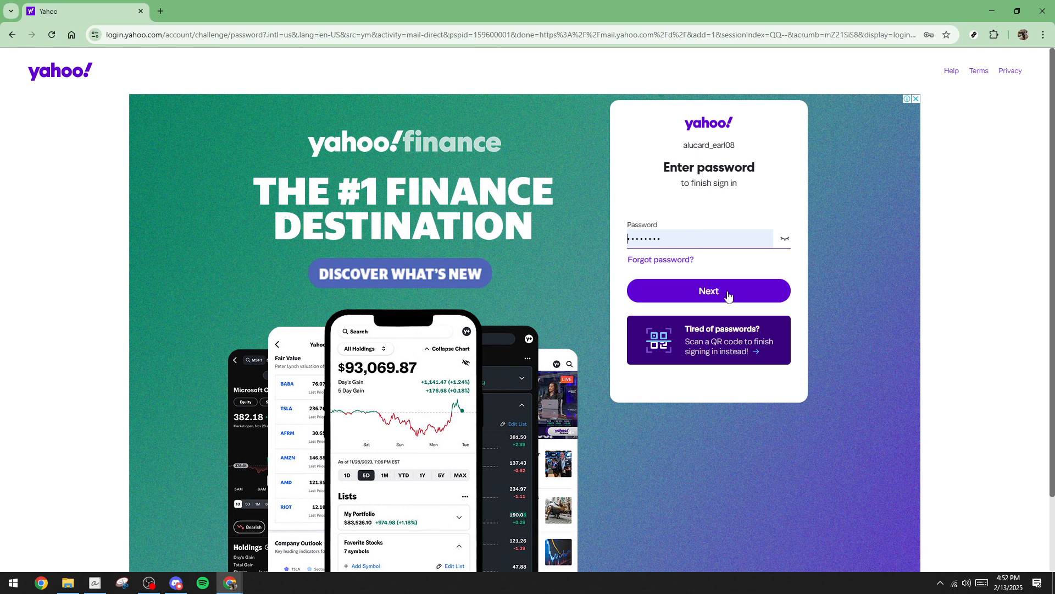
left_click(708, 290)
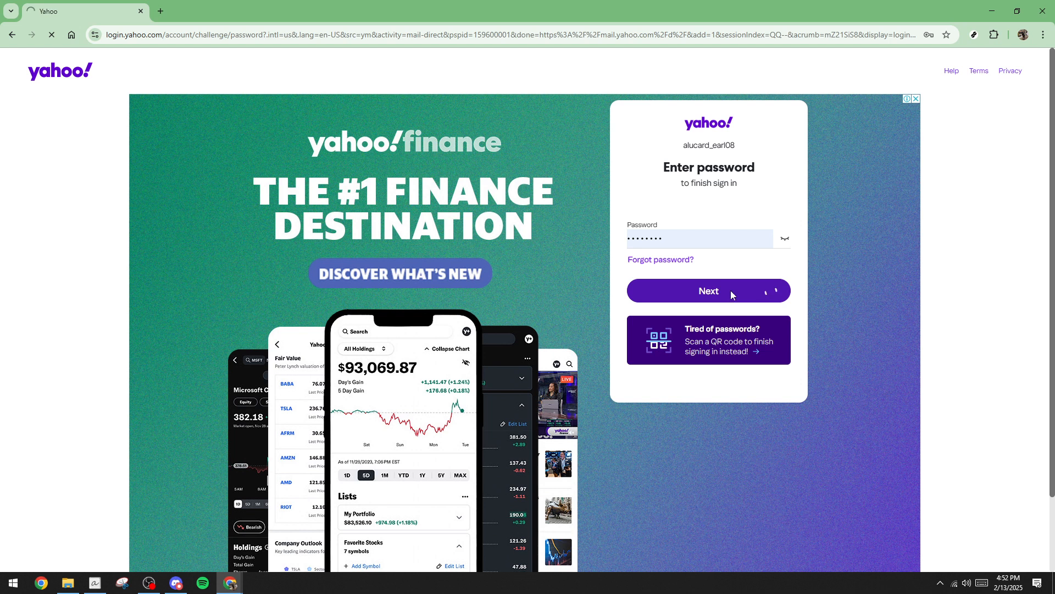
left_click(707, 290)
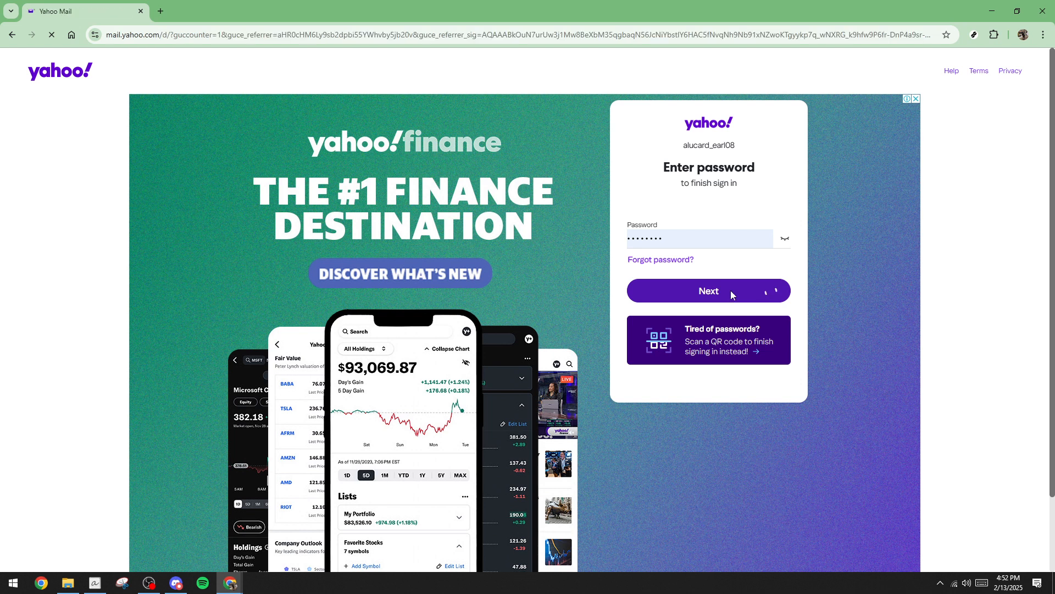
Open the Contacts panel from the right-hand toolbar once the inbox loads.
left_click(708, 290)
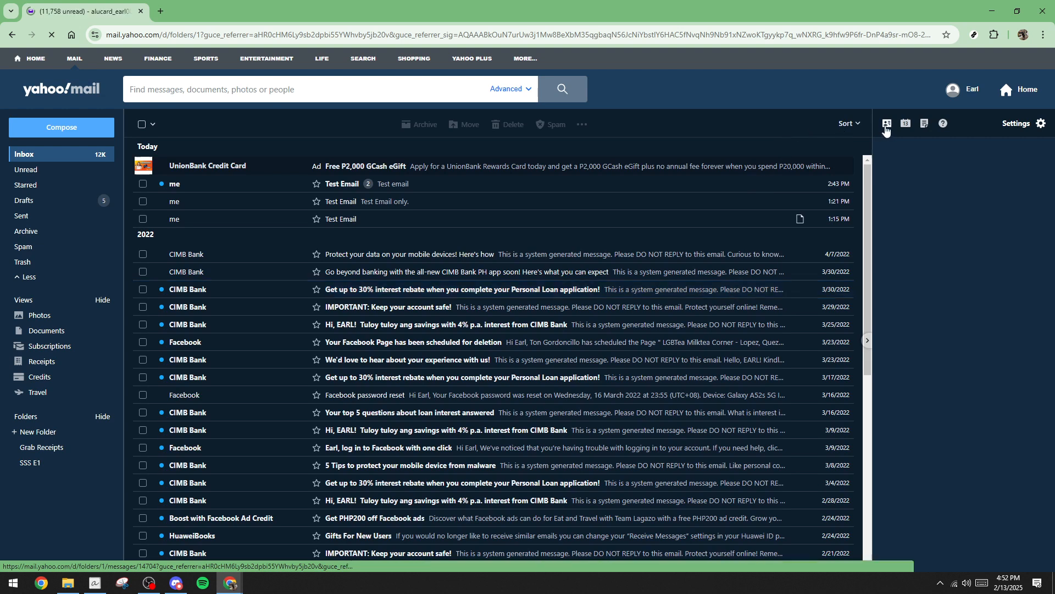
left_click(888, 123)
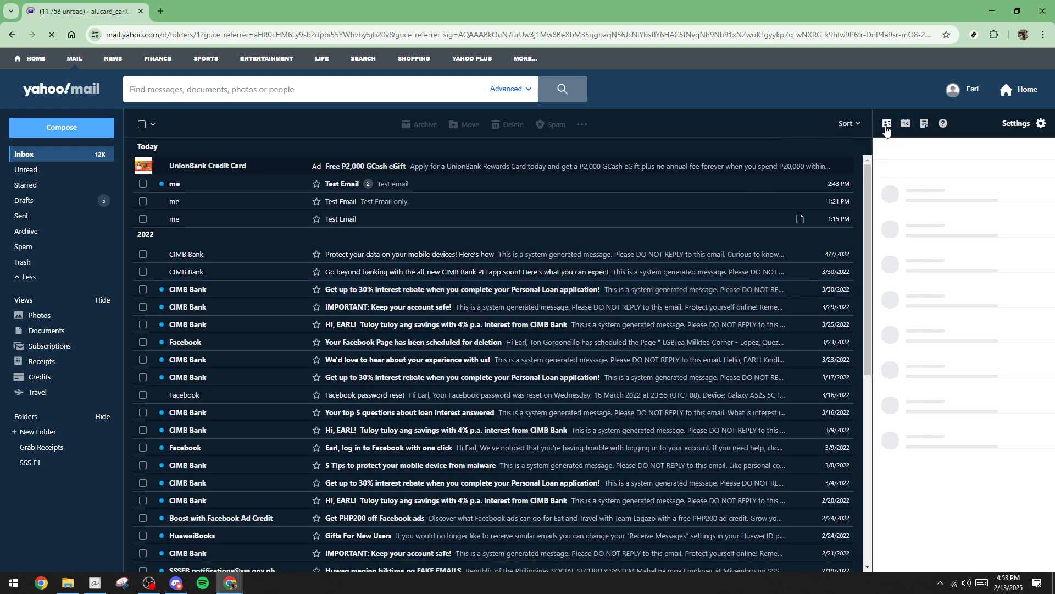
left_click(888, 123)
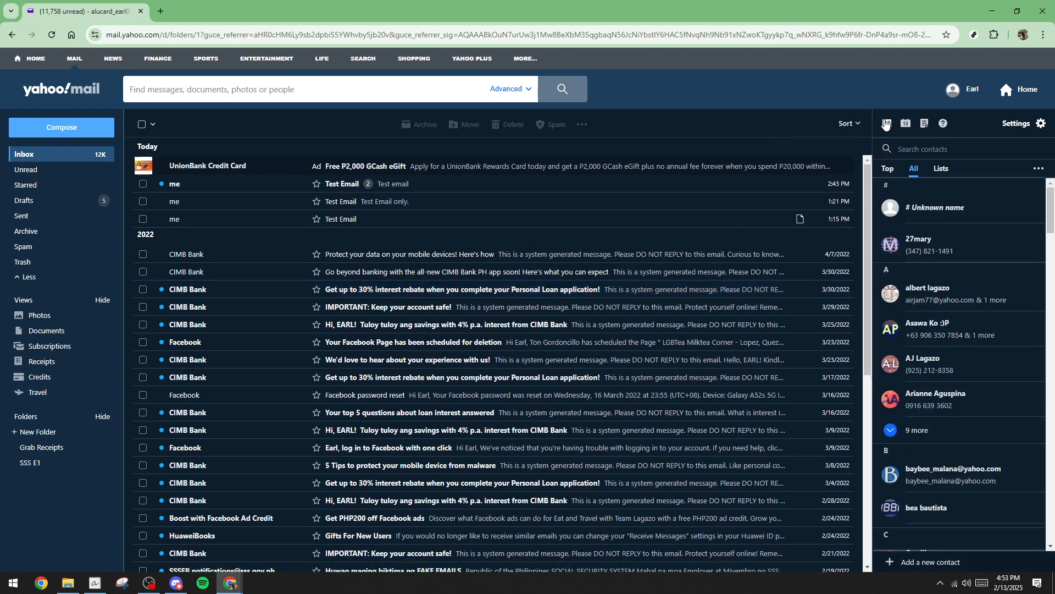
mouse_move(888, 123)
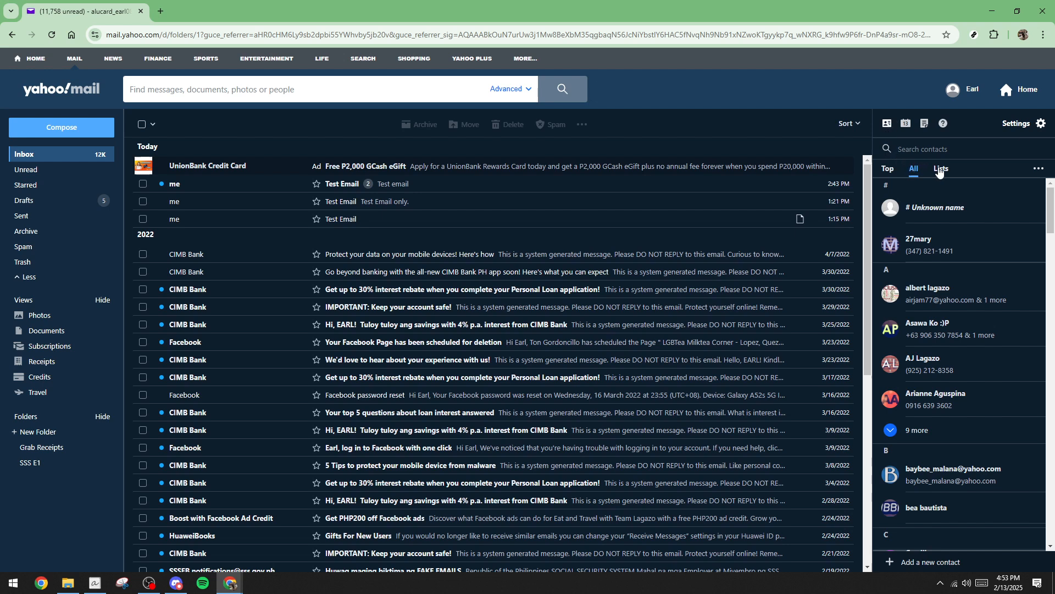
Review the Friends list's five members under Lists, then return without editing.
left_click(941, 168)
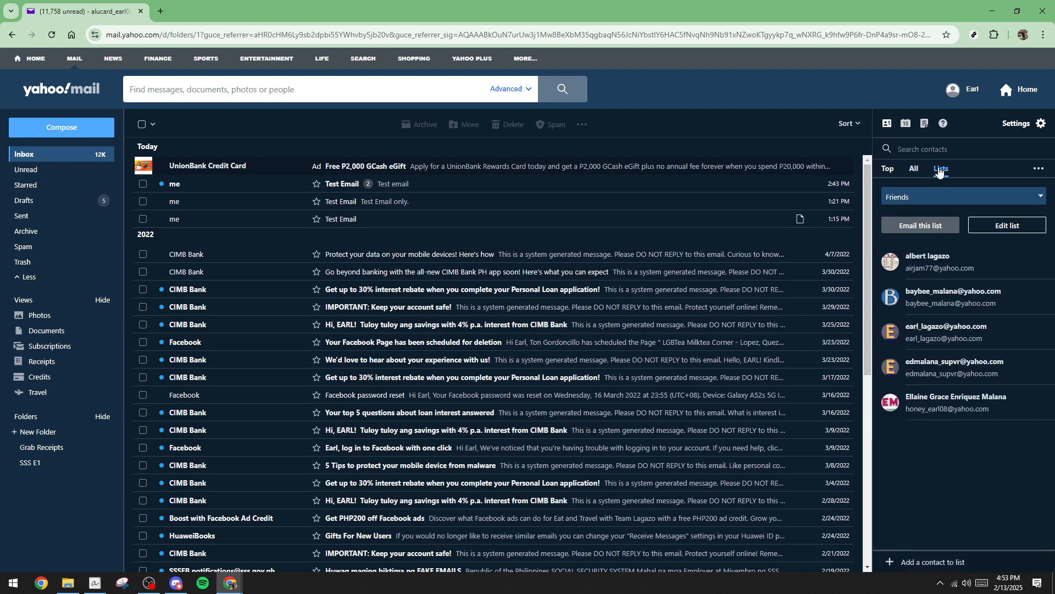
mouse_move(918, 306)
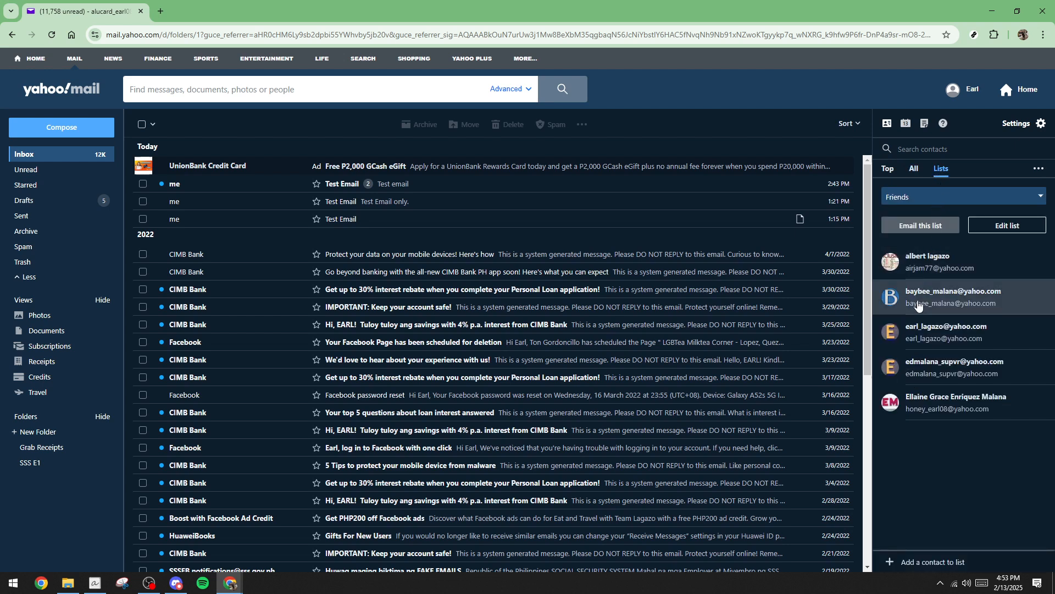
left_click(1007, 224)
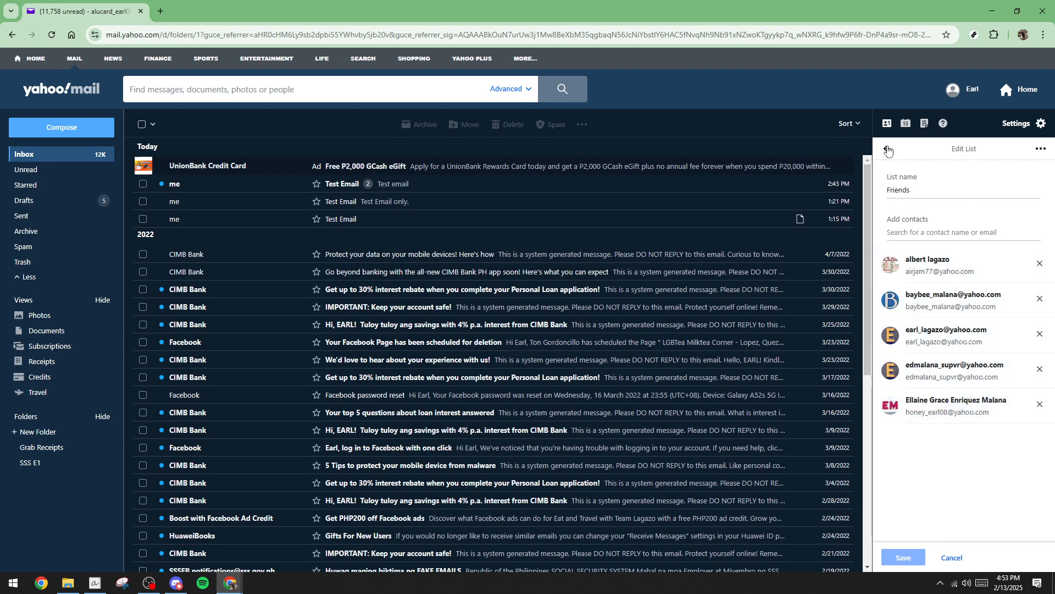
left_click(888, 149)
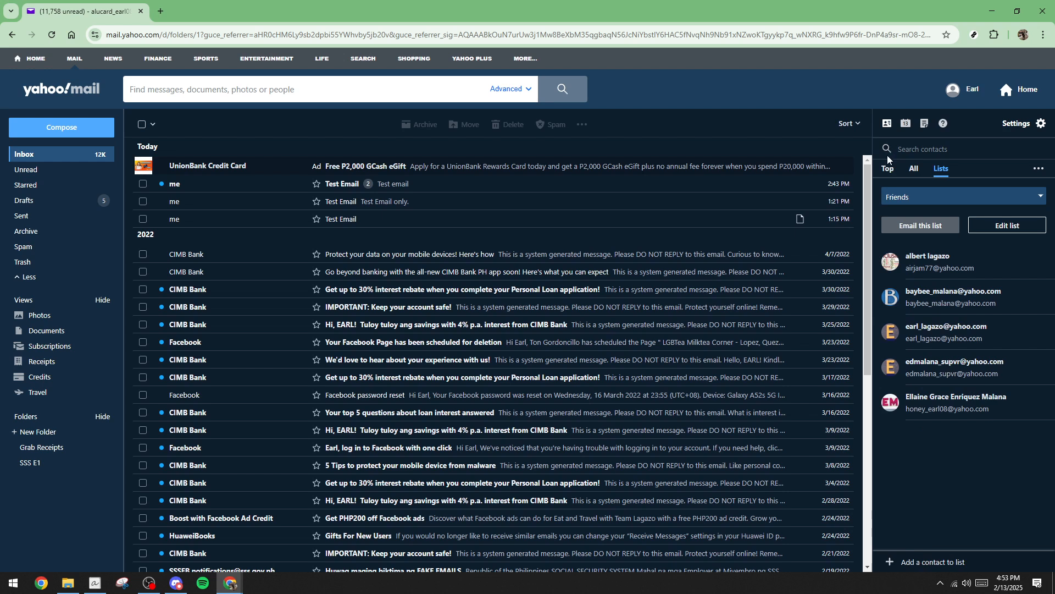
mouse_move(156, 141)
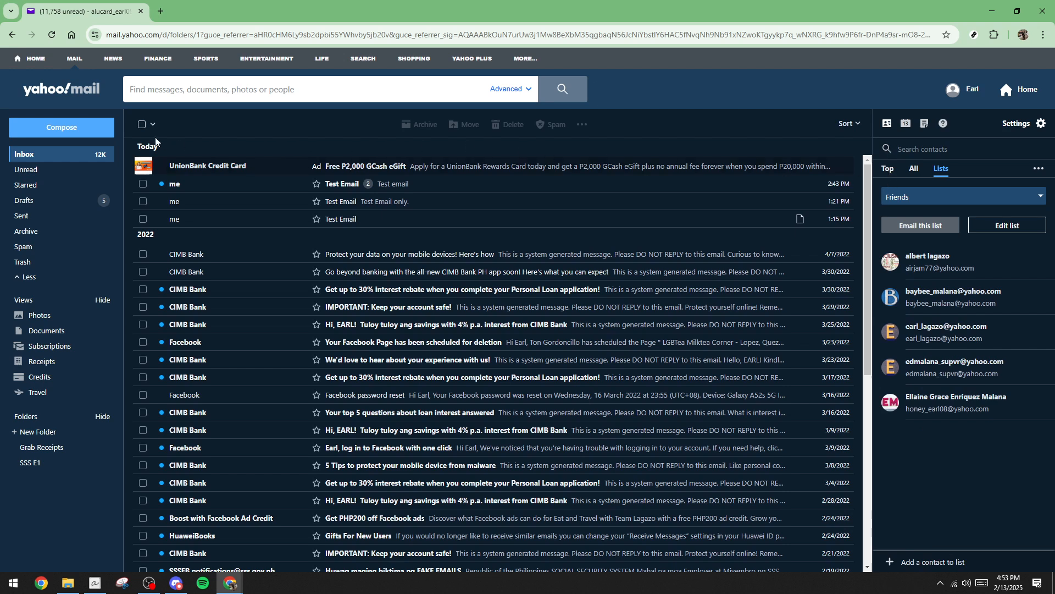
Compose a new email addressed to the Friends list by typing 'Fr' in To.
left_click(61, 127)
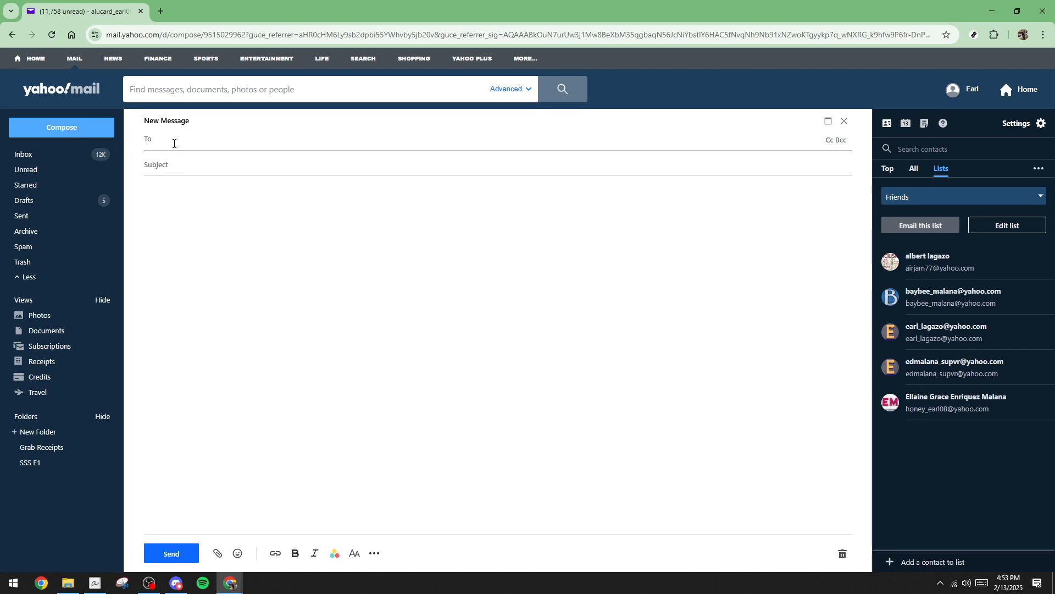
type("Fr")
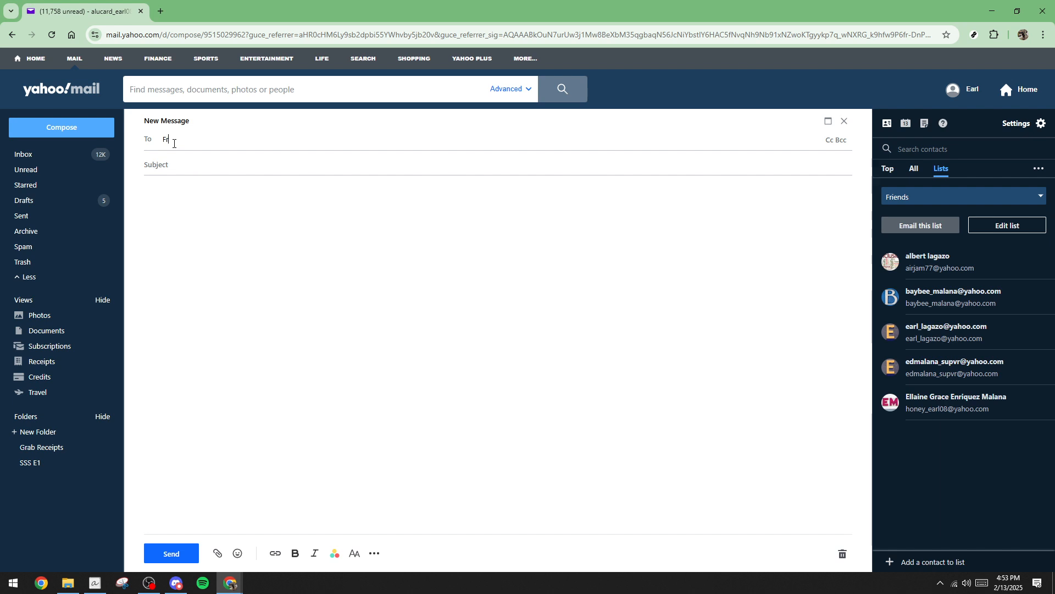
type("Fr")
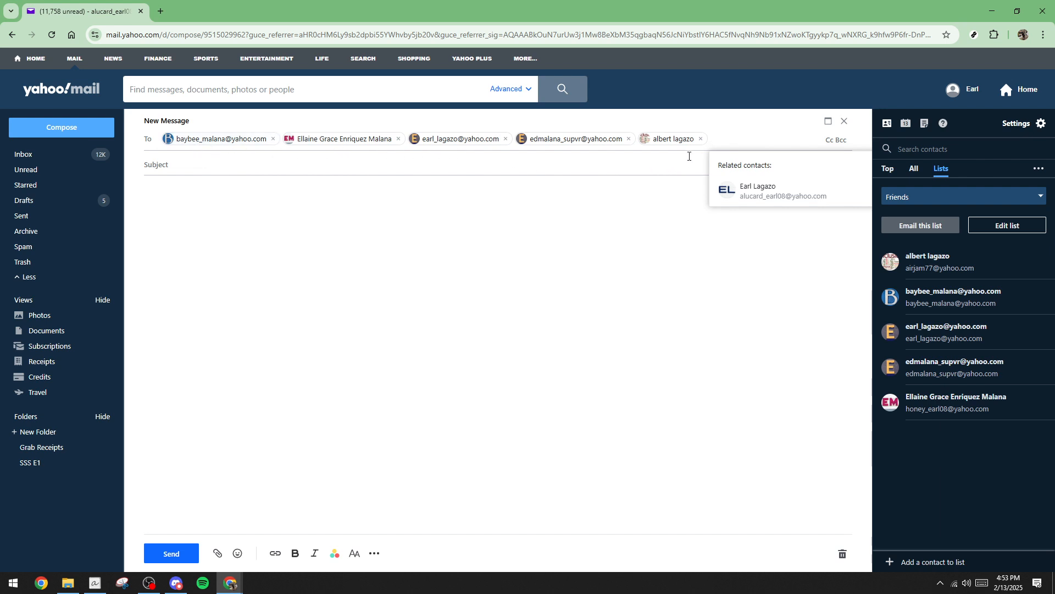
Set subject and body to 'Test Email' and send the message.
left_click(242, 164)
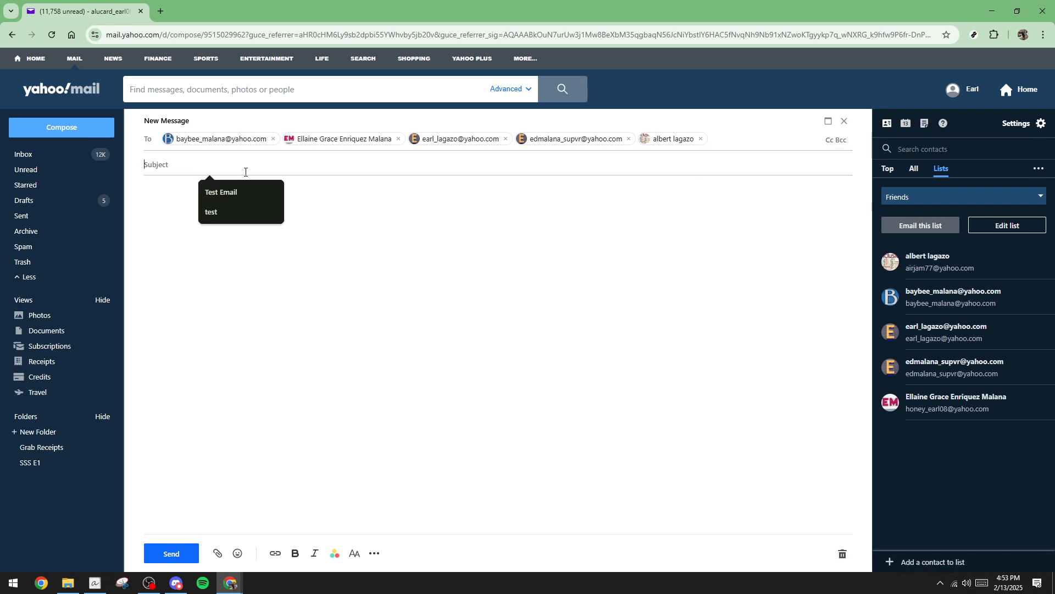
left_click(221, 192)
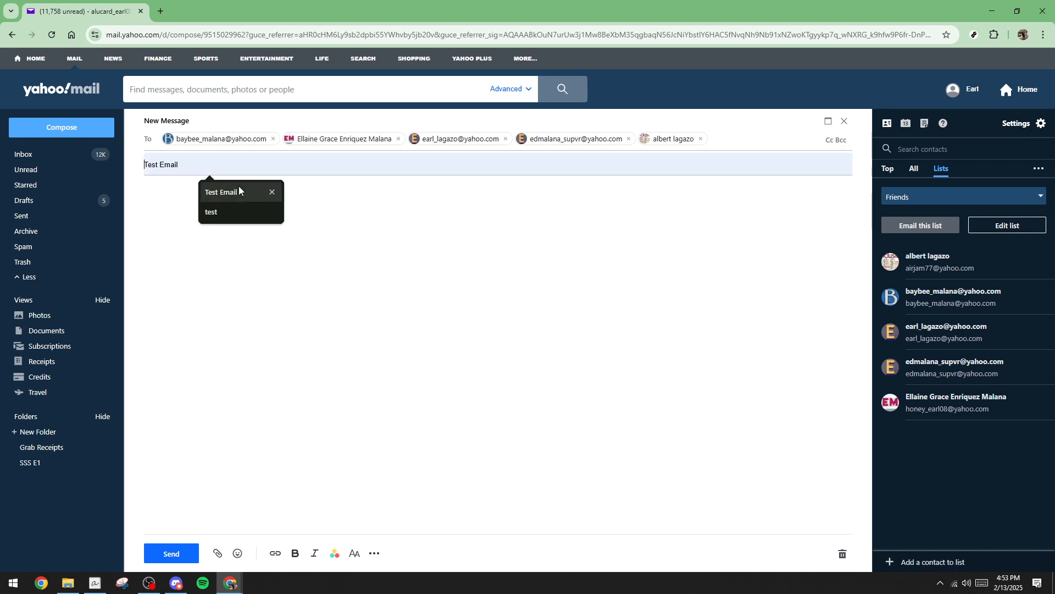
left_click(189, 191)
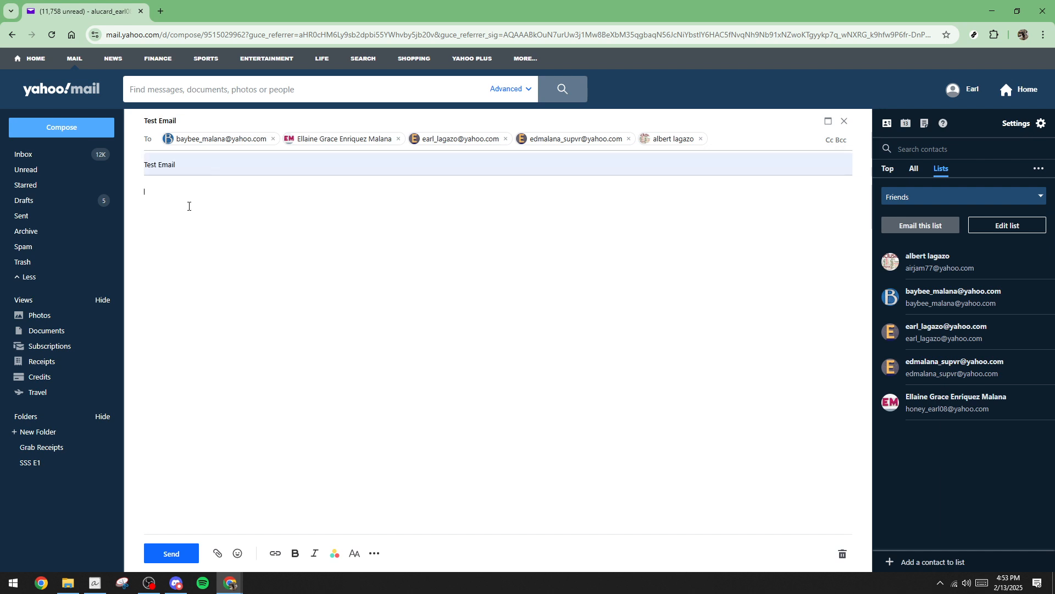
type("Test")
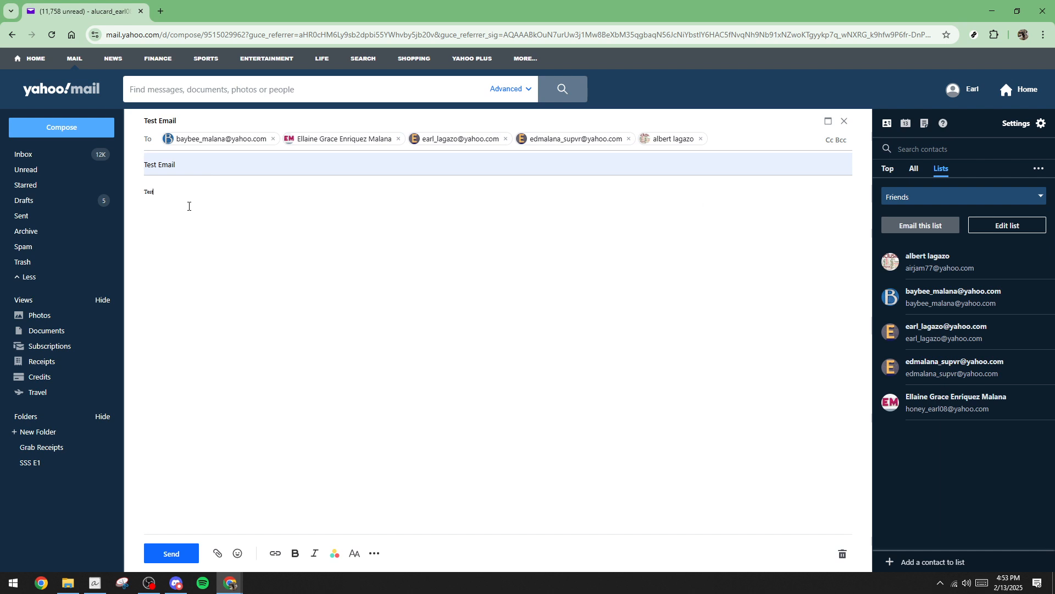
type("Email")
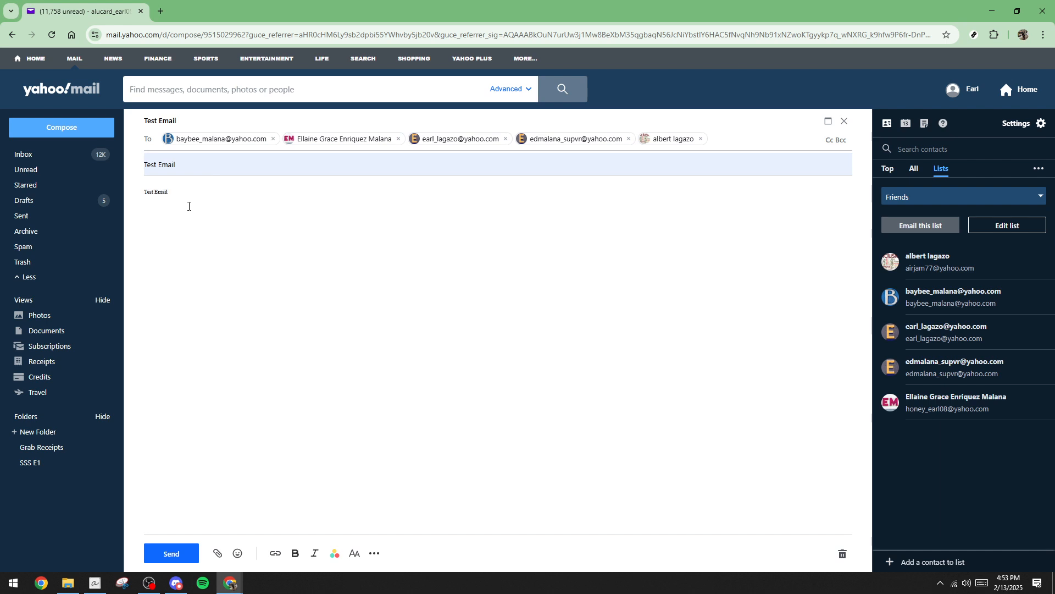
mouse_move(189, 259)
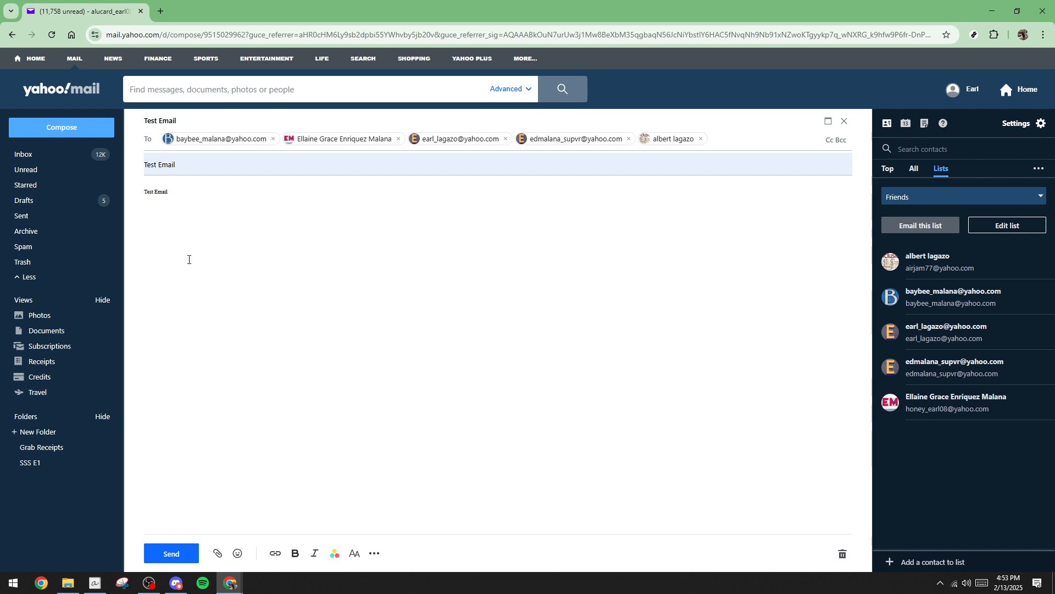
mouse_move(171, 542)
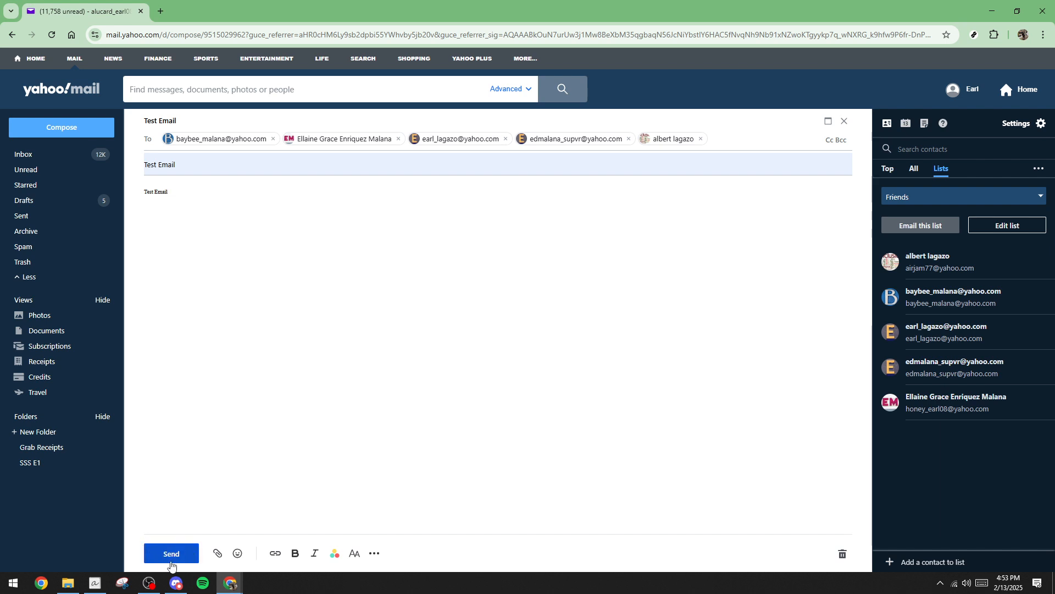
mouse_move(171, 554)
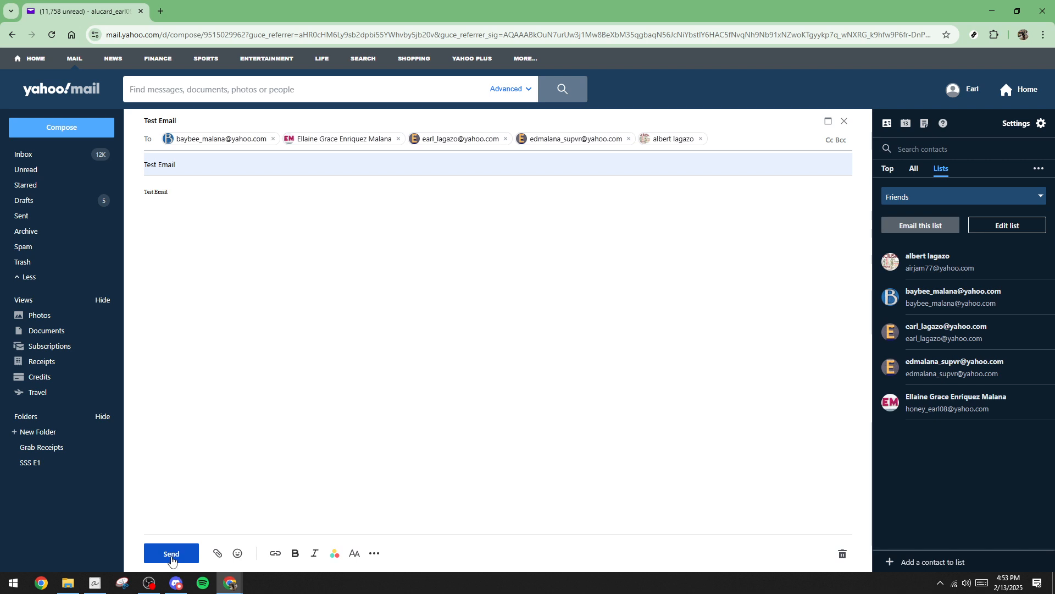
left_click(171, 552)
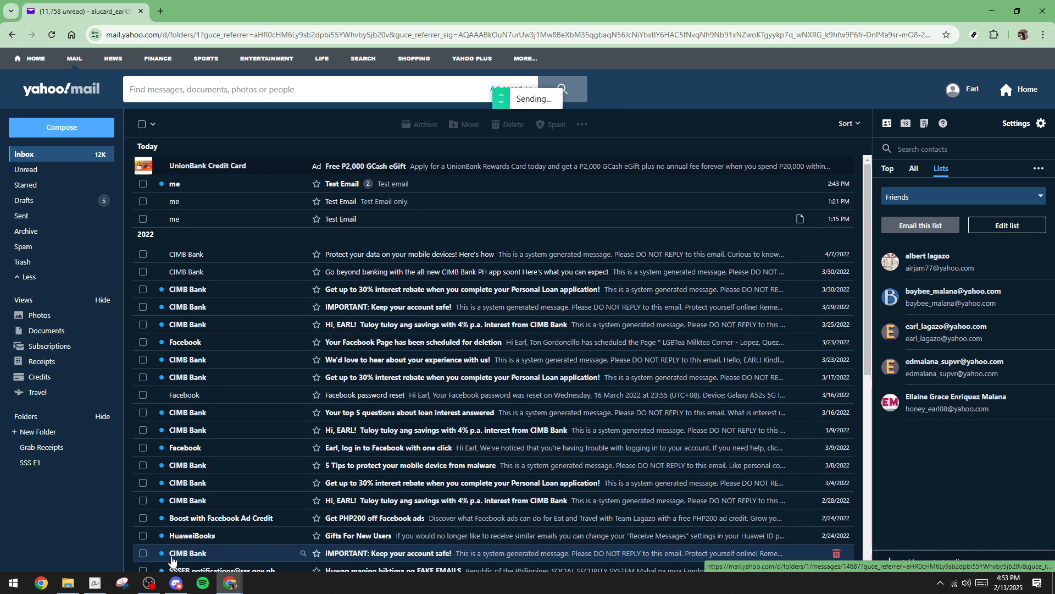